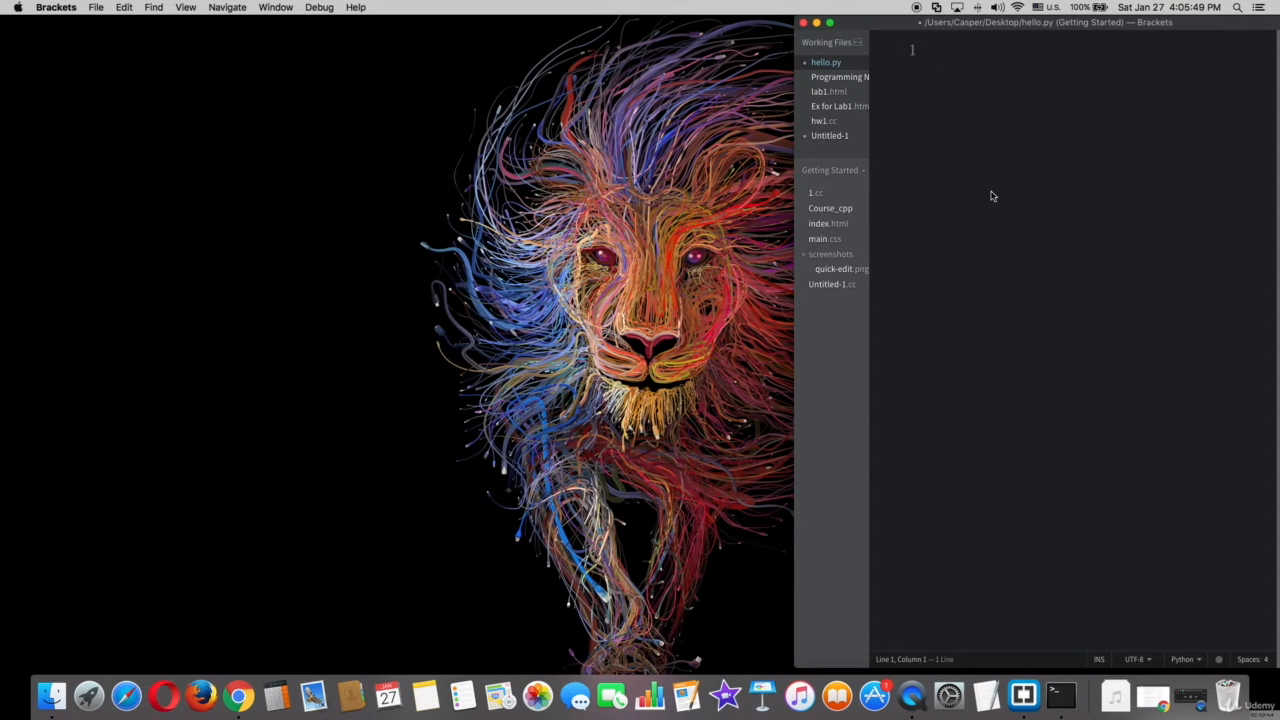
Step: Write `num = 3` followed by the condition `if num >= 0:` in hello.py
type("nu")
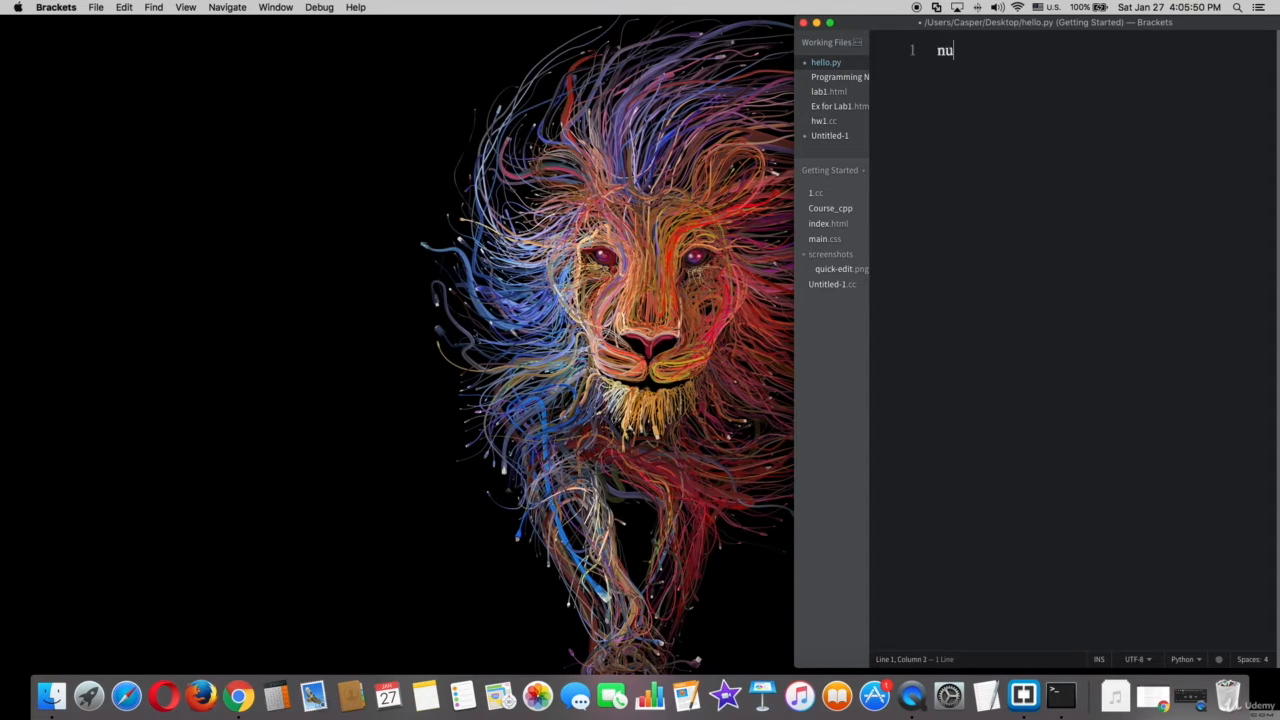
type("m")
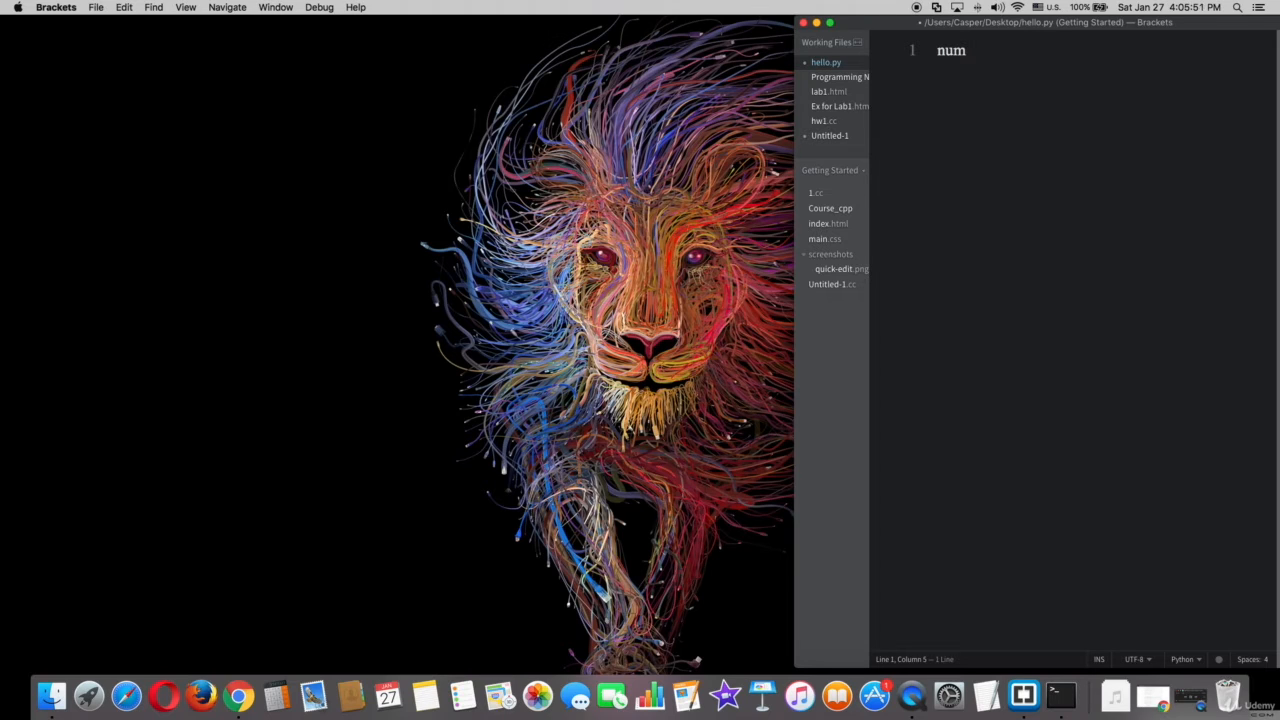
type("= 3")
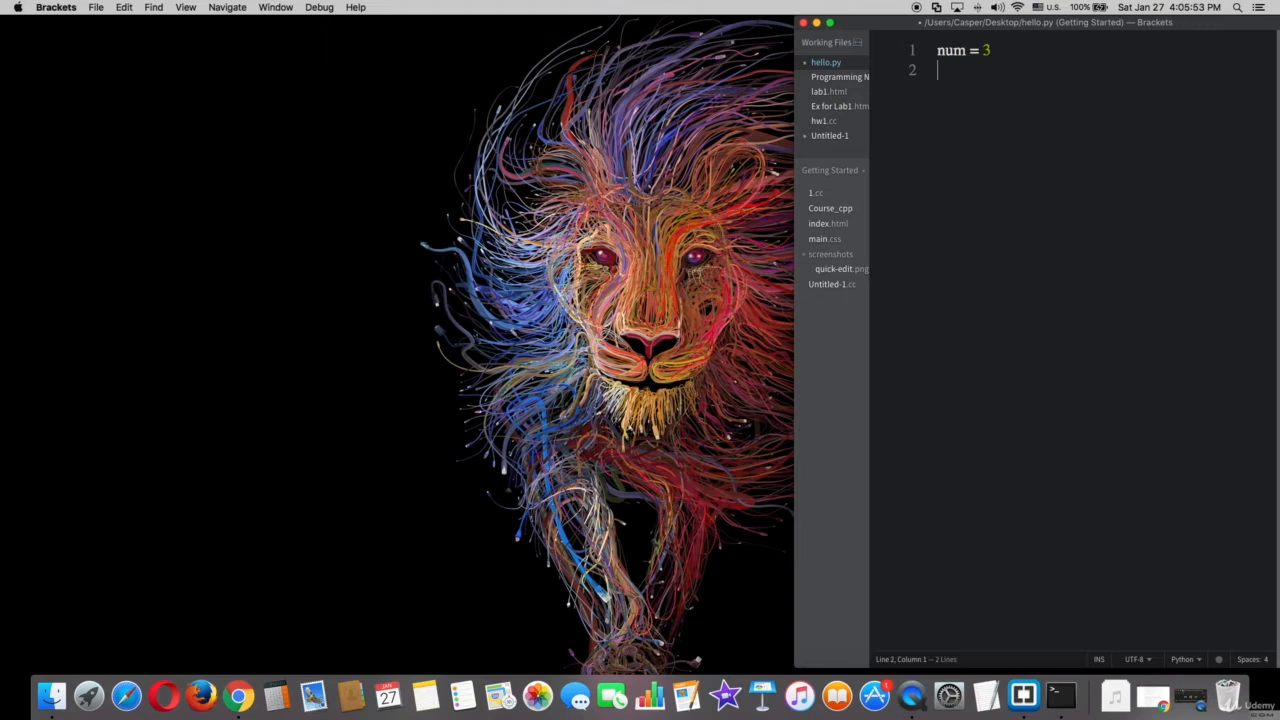
type("if")
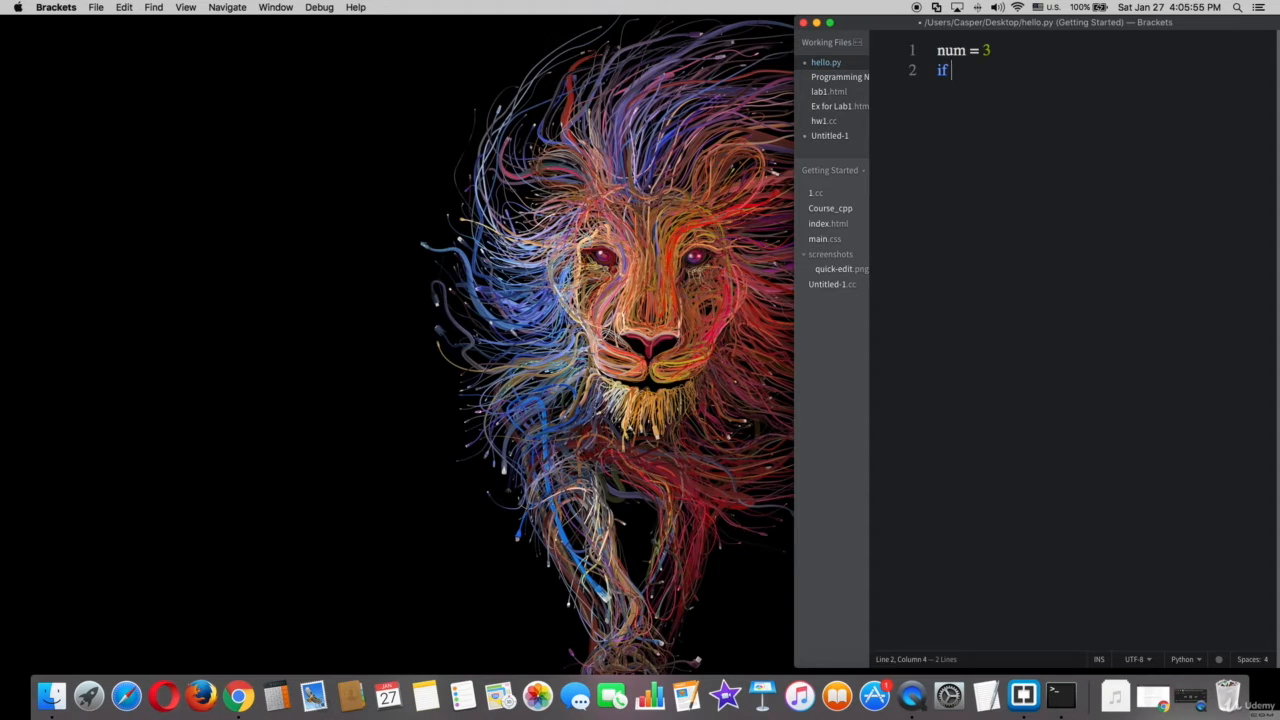
type("num >=")
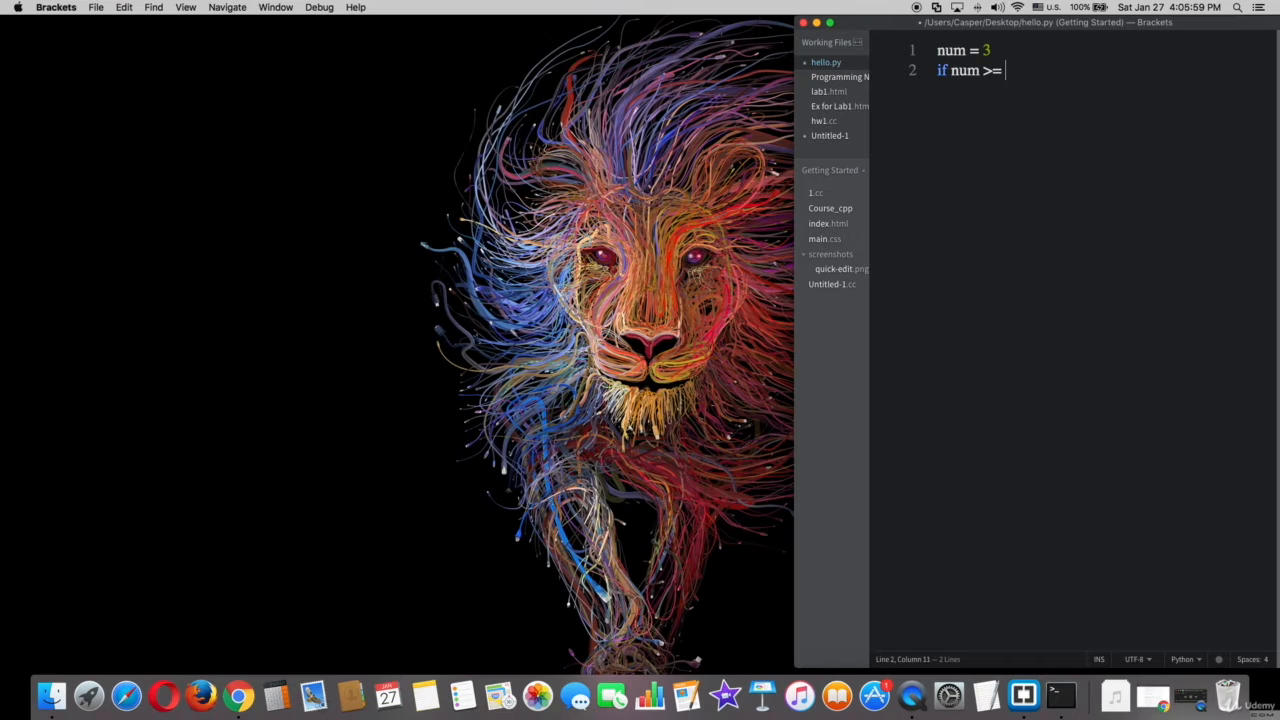
type("0:")
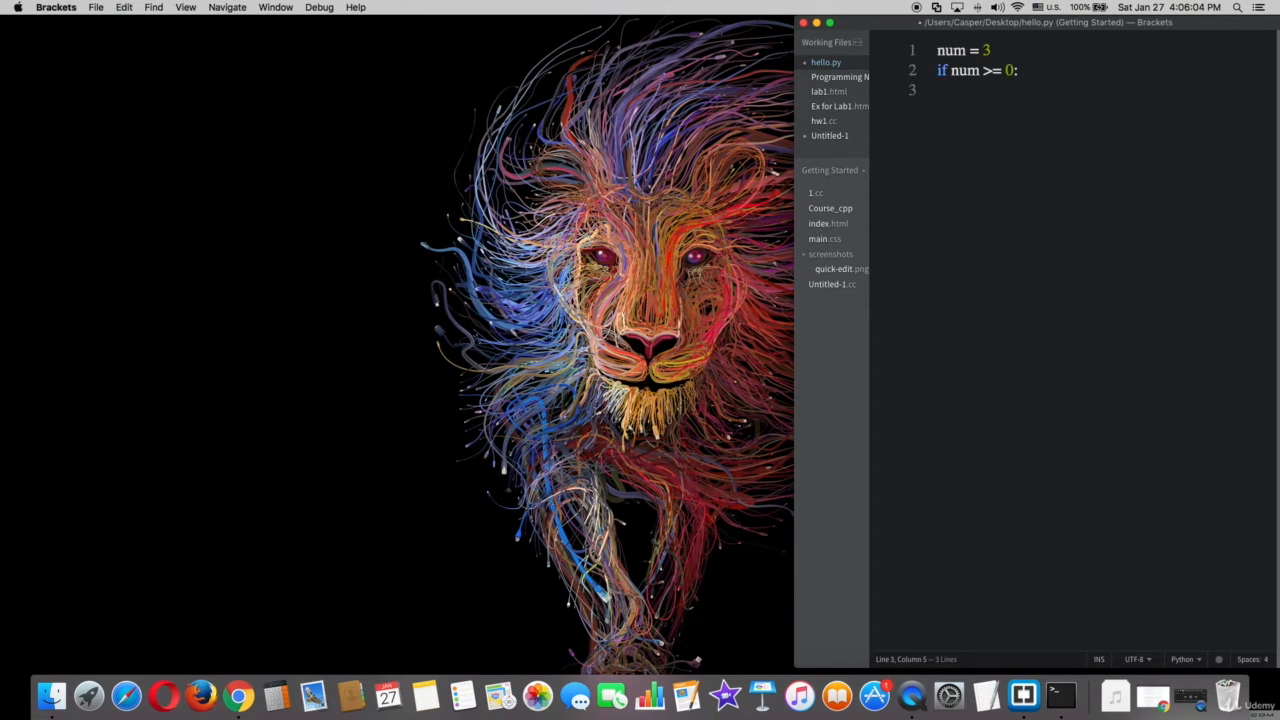
Step: Make the if branch run `print('Positive Number')`
type("print()")
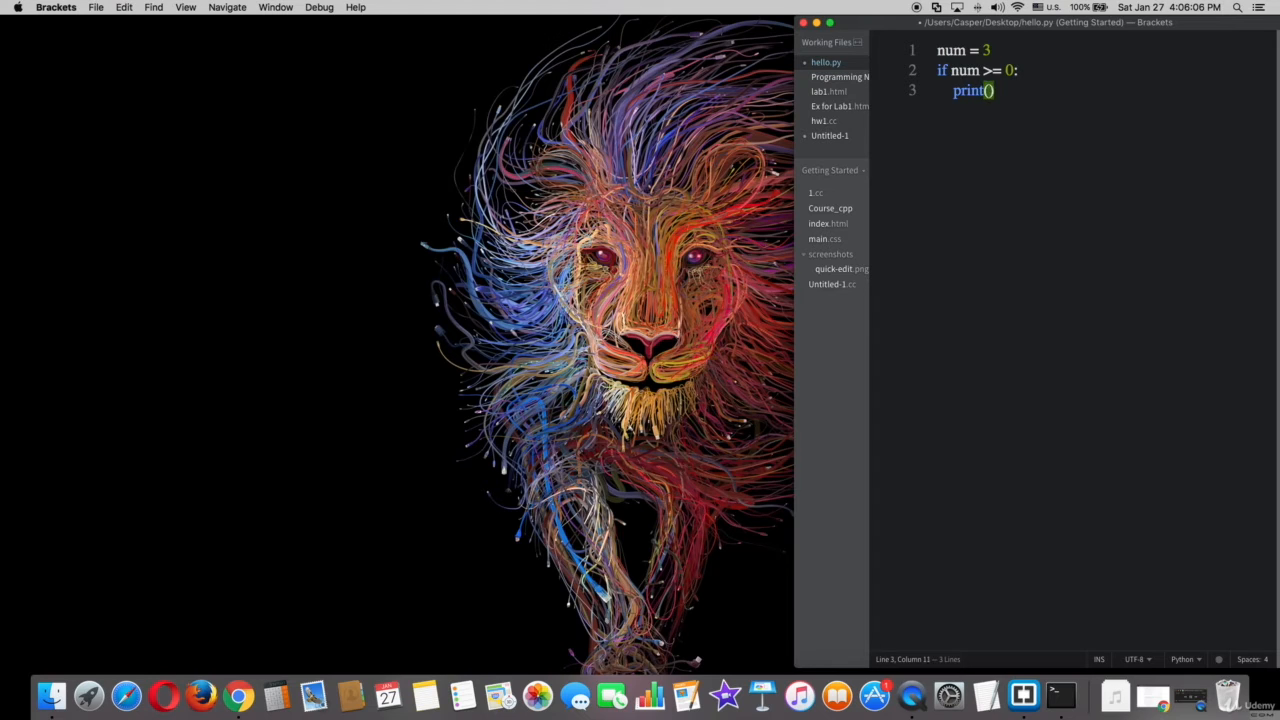
type("'Positive Number")
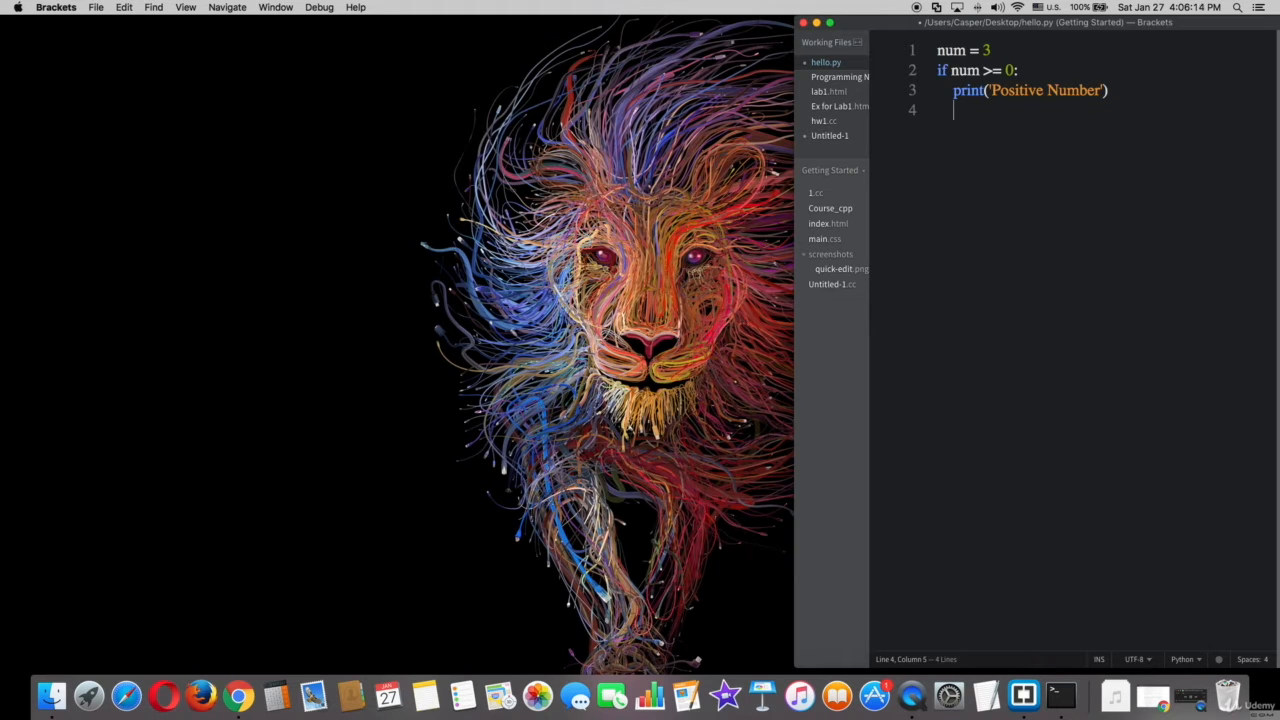
Step: Add an `else:` branch that prints 'Negative Number'
type("else")
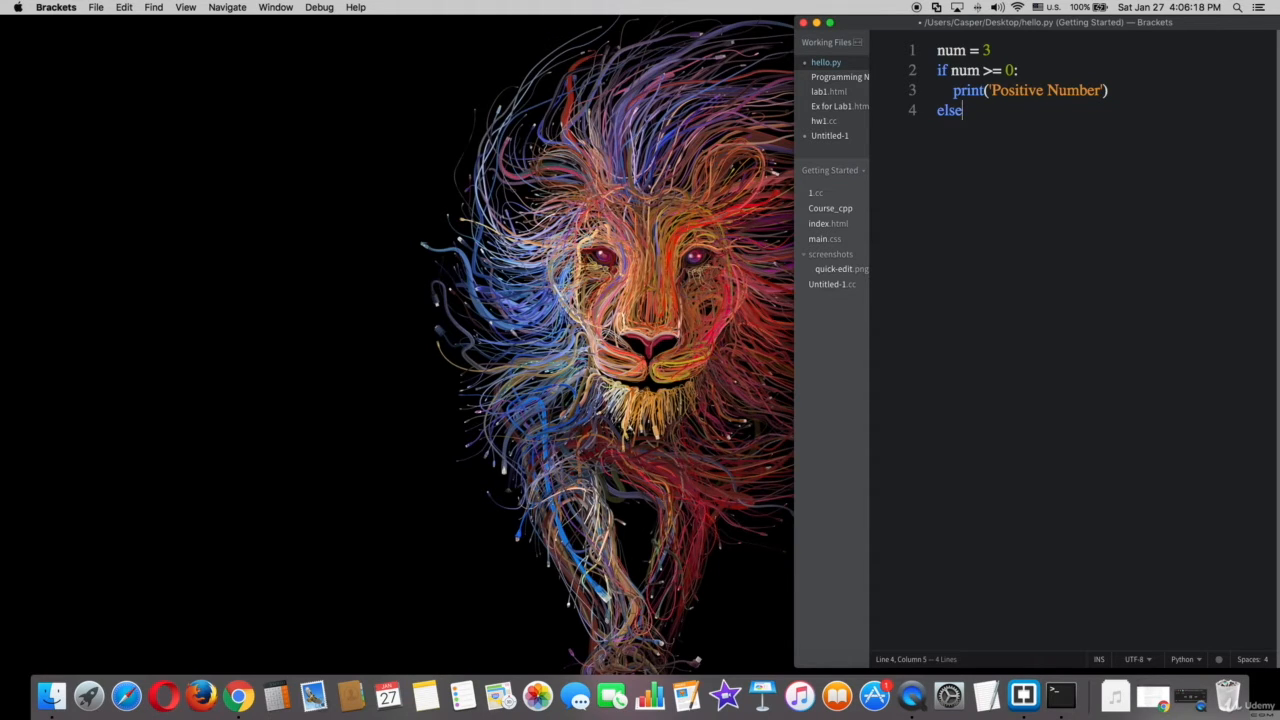
type(":")
type("print(")
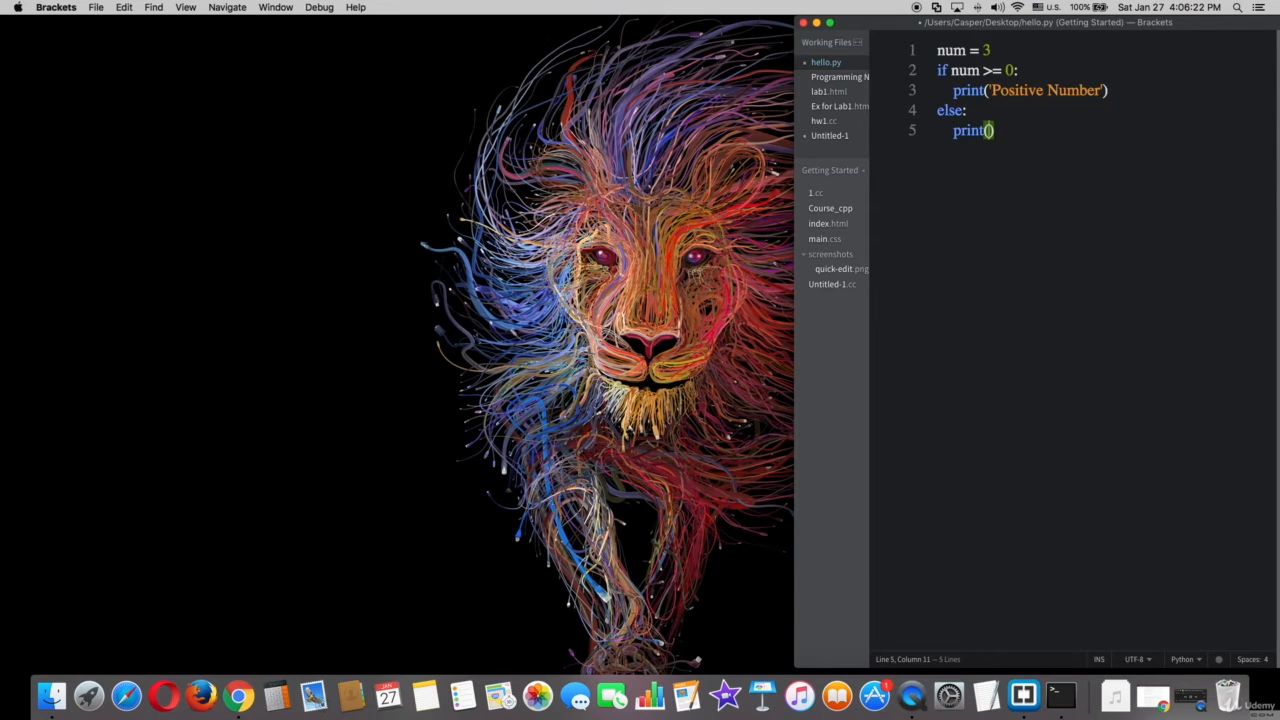
type("\"")
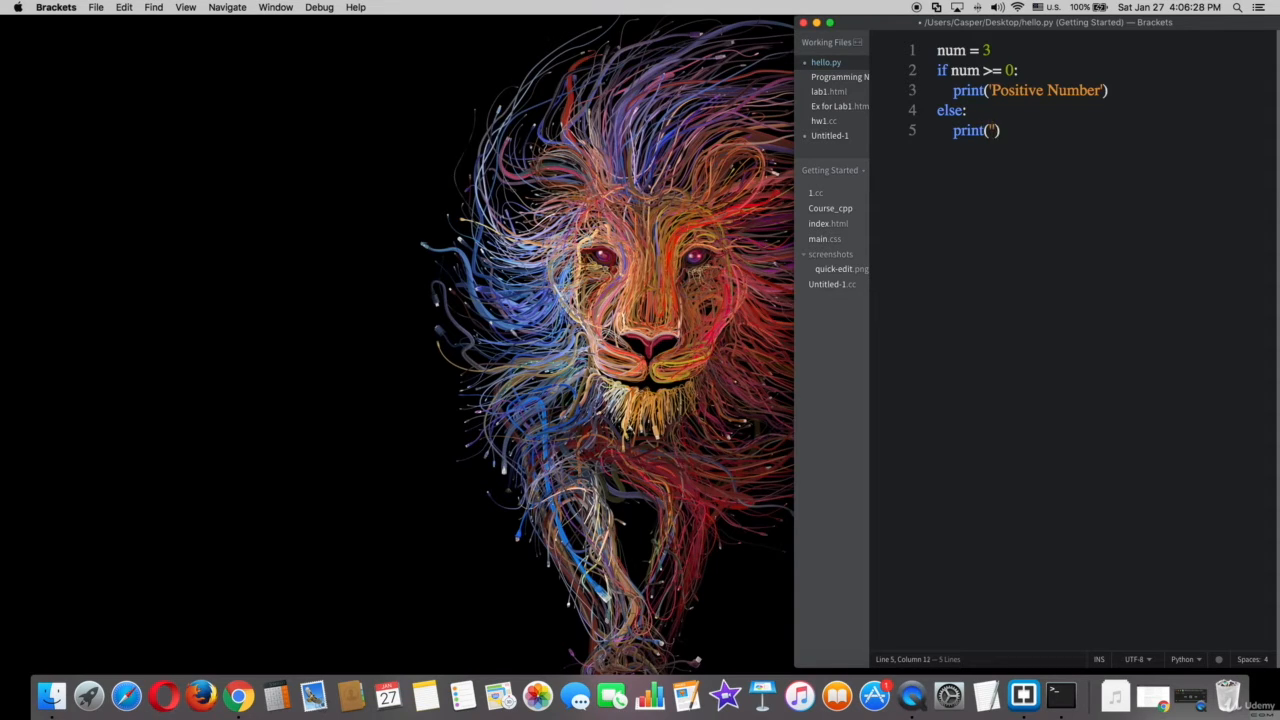
type("Negativ")
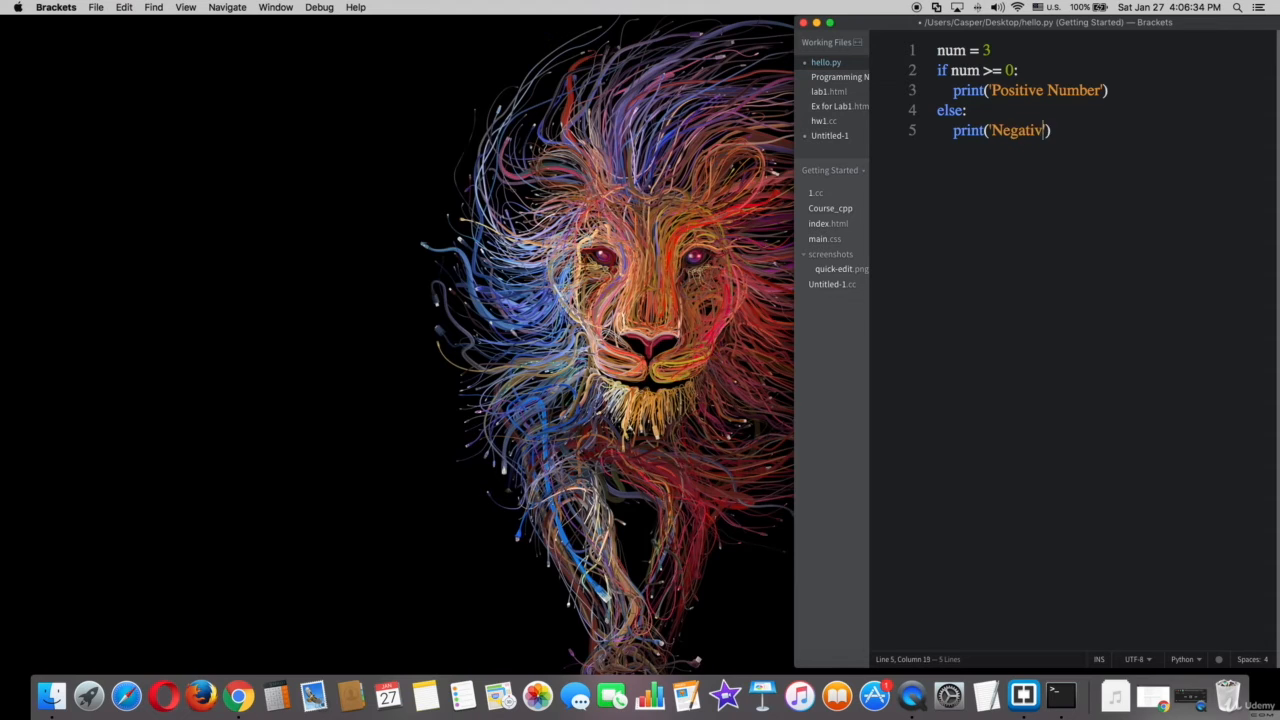
type("e Number")
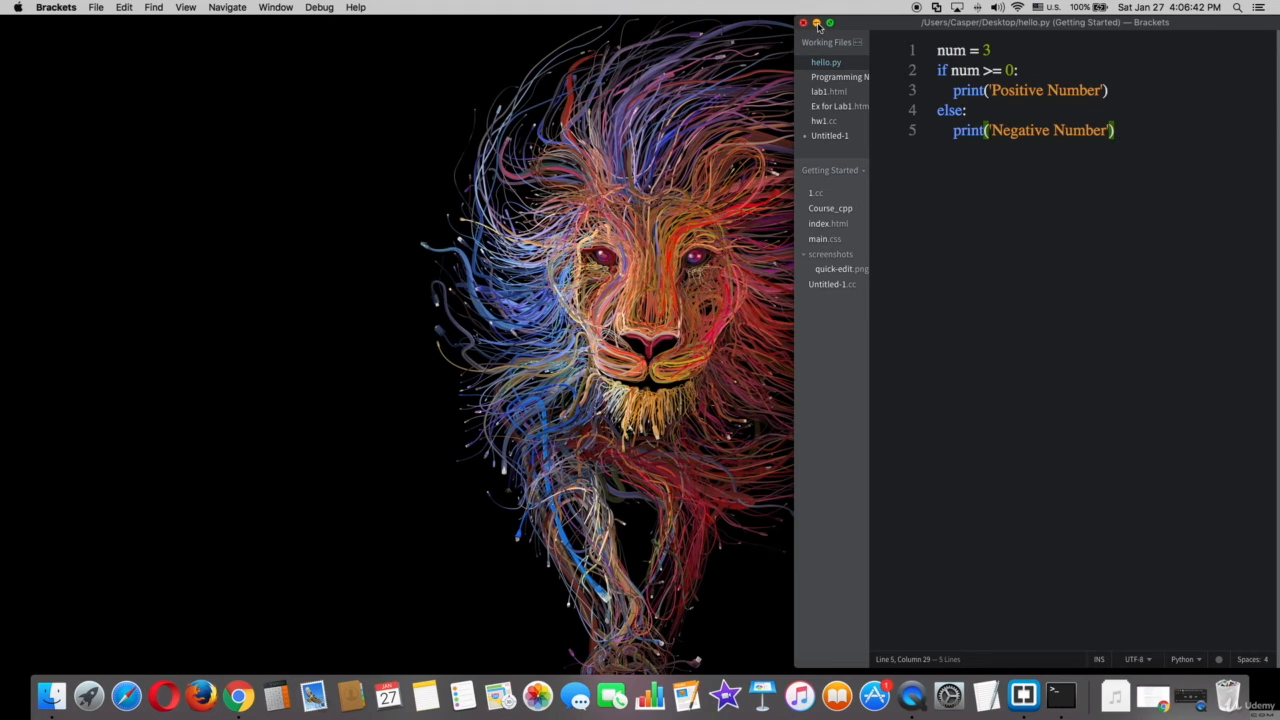
Step: Prepare the Terminal command `python3 /Users/Casper/Desktop/hello.py` without running it
left_click(1060, 695)
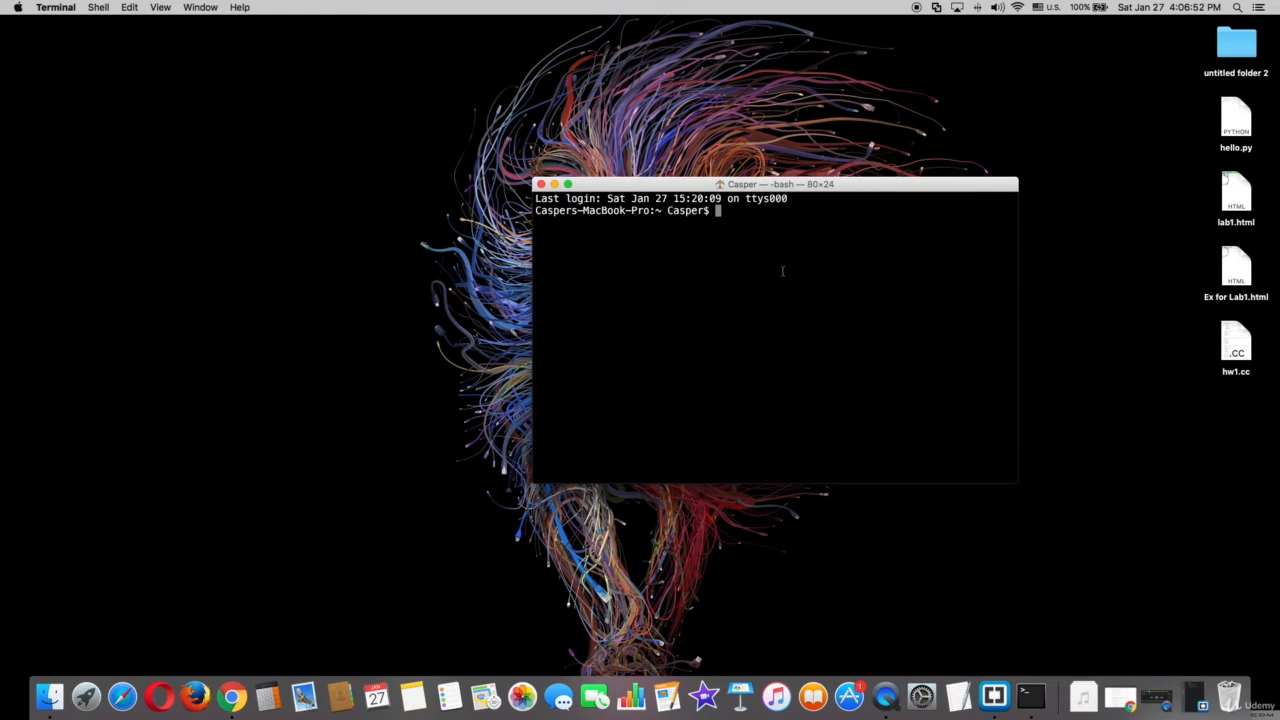
type("python")
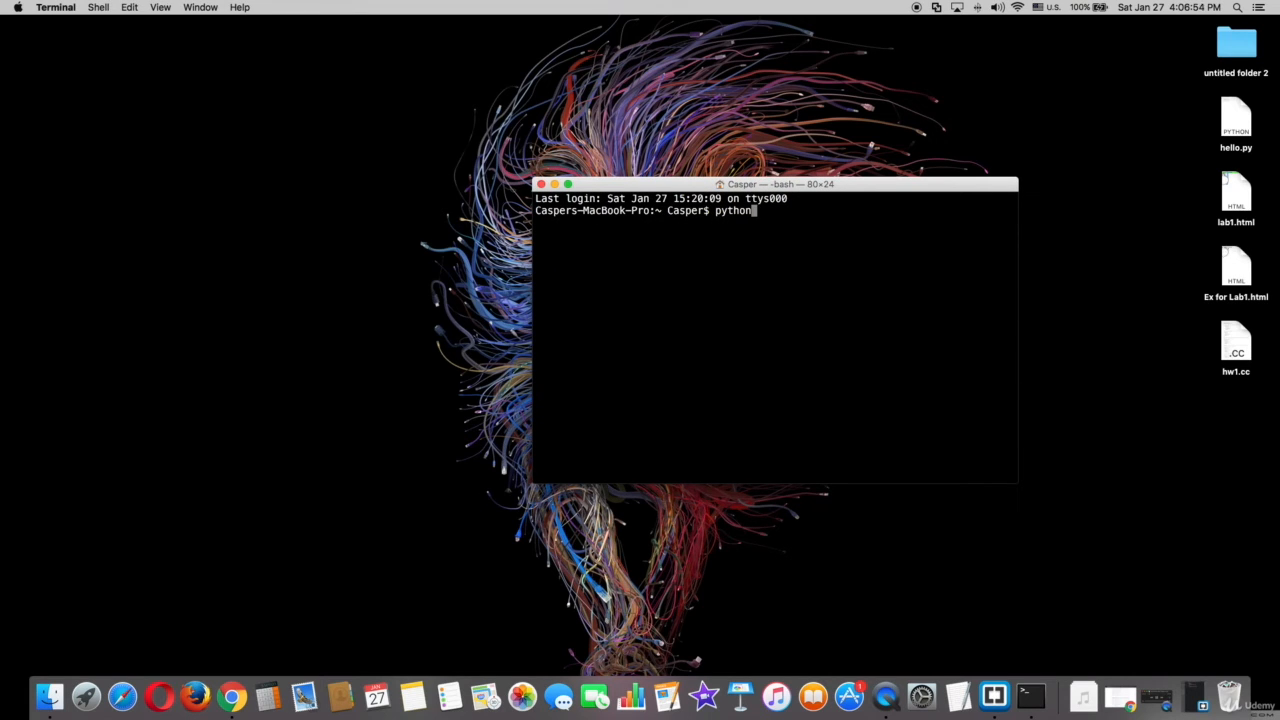
type("3")
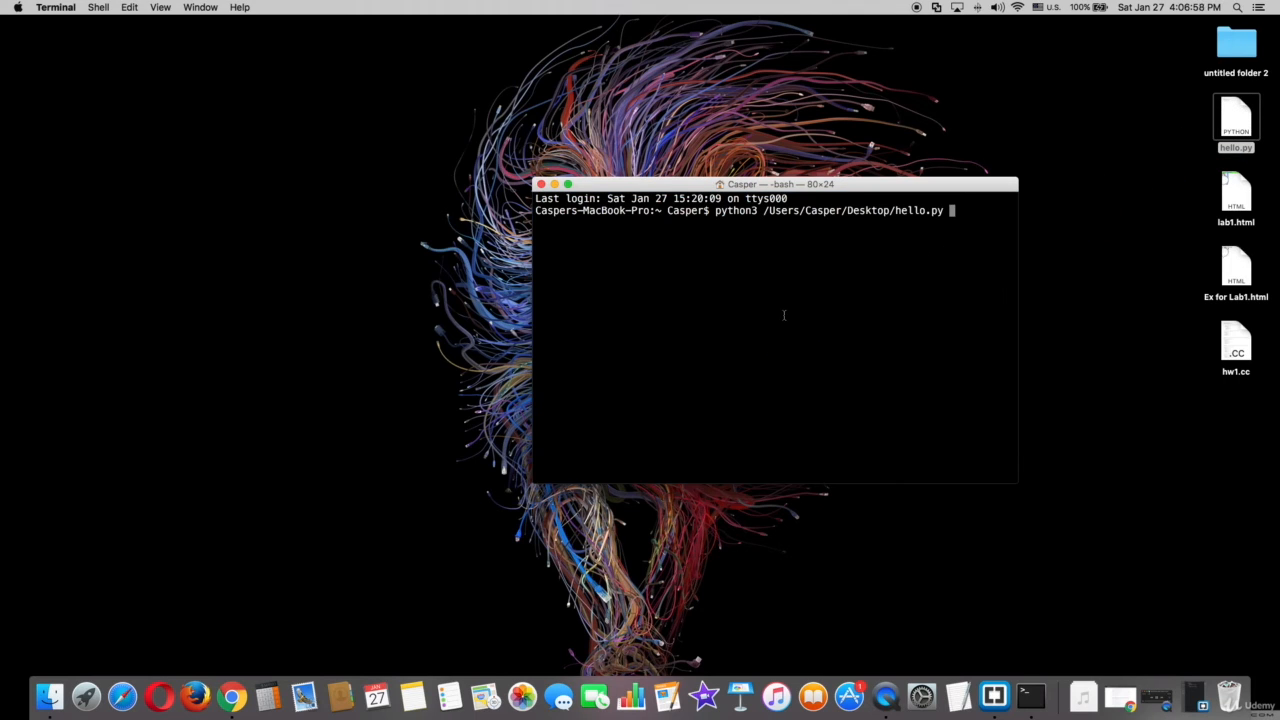
Step: Execute the command so hello.py prints 'Positive Number'
key("Return")
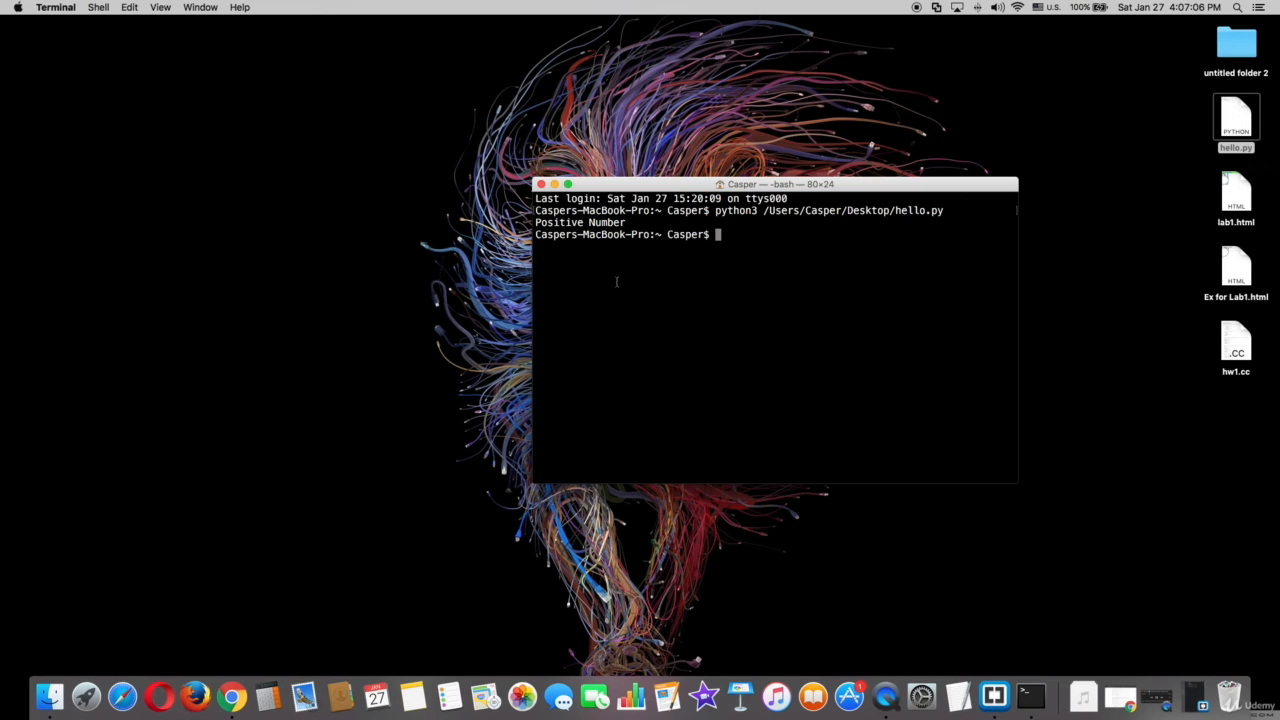
mouse_move(671, 270)
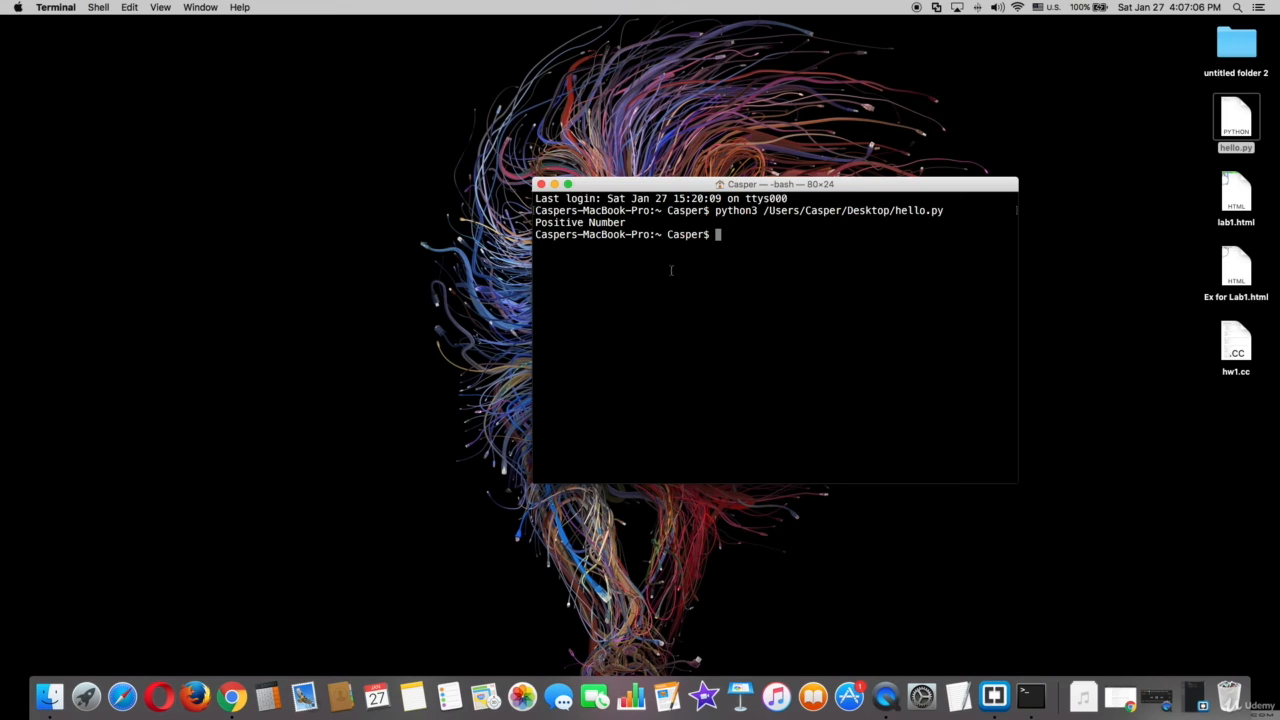